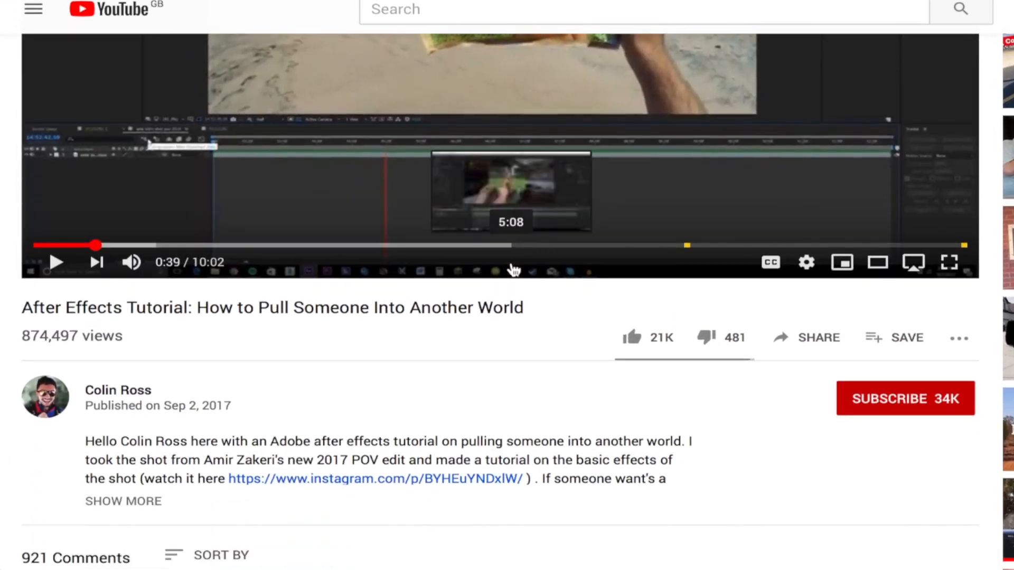
Step: Apply the Keyer effect to the green-card clip so the waterfall footage shows through
{"action": "scroll", "scroll_direction": "down", "scroll_amount": 3}
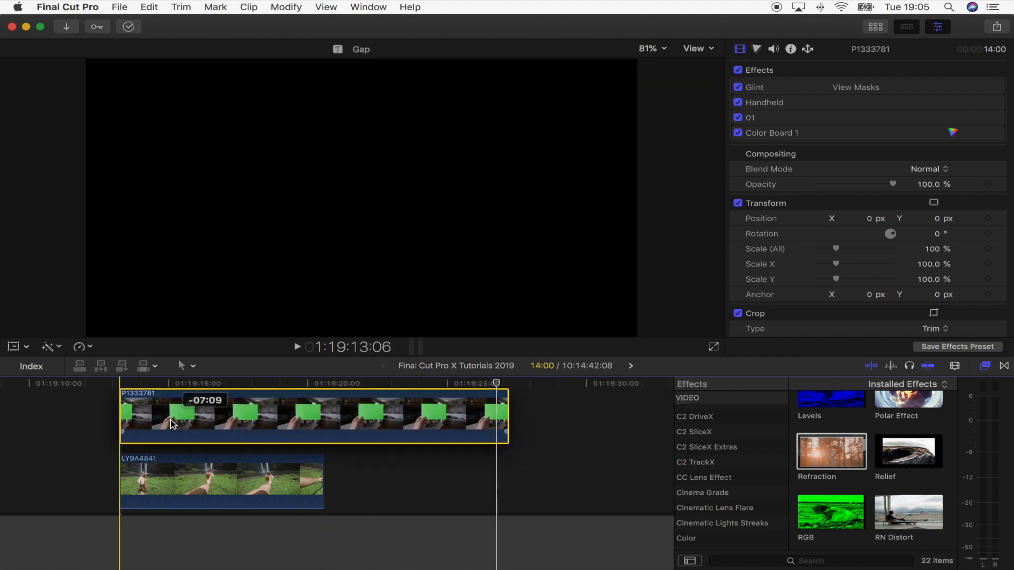
{"action": "left_click", "coordinate": [336, 383]}
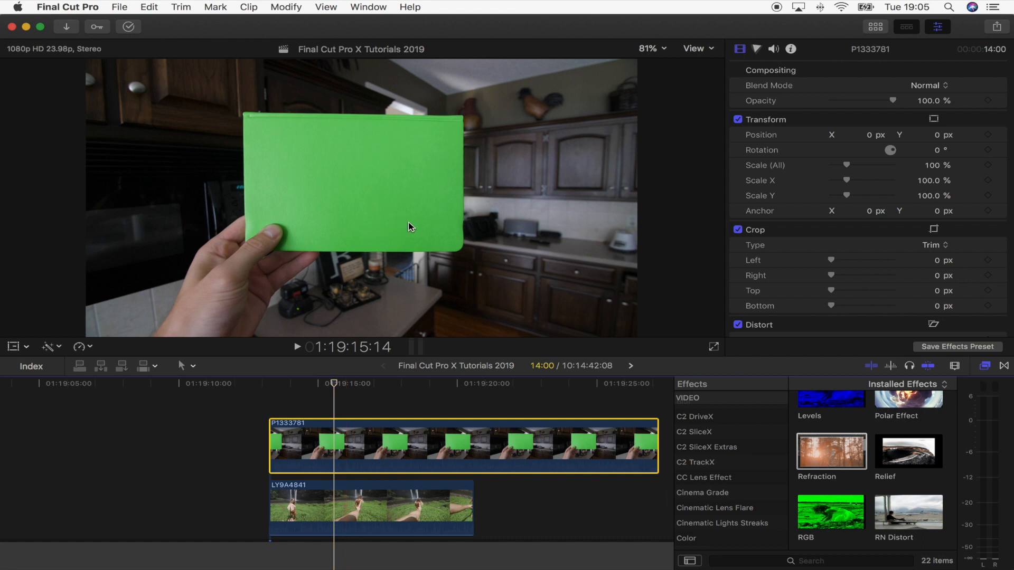
{"action": "mouse_move", "coordinate": [989, 371]}
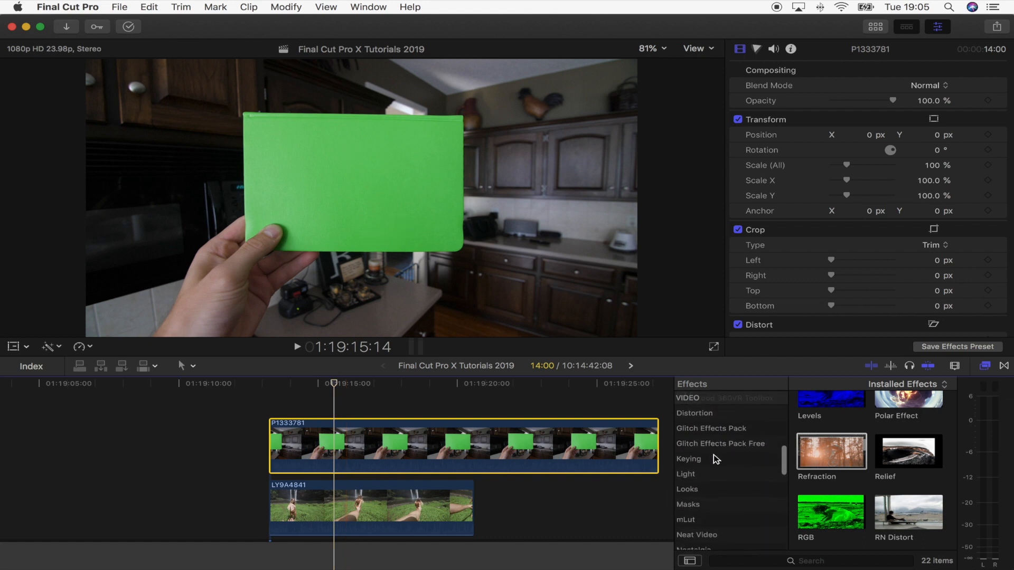
{"action": "left_click", "coordinate": [689, 462]}
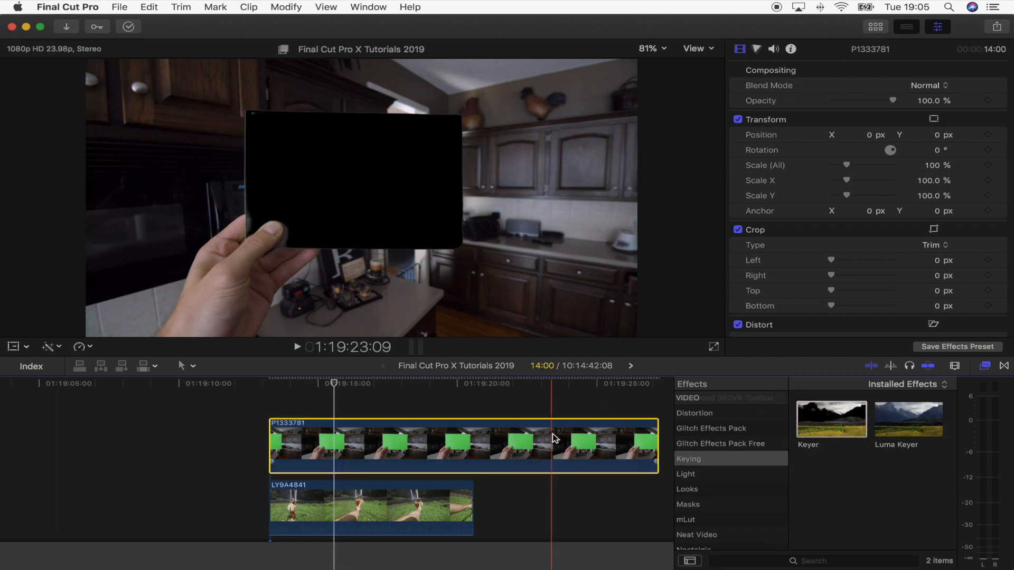
{"action": "double_click", "coordinate": [830, 418]}
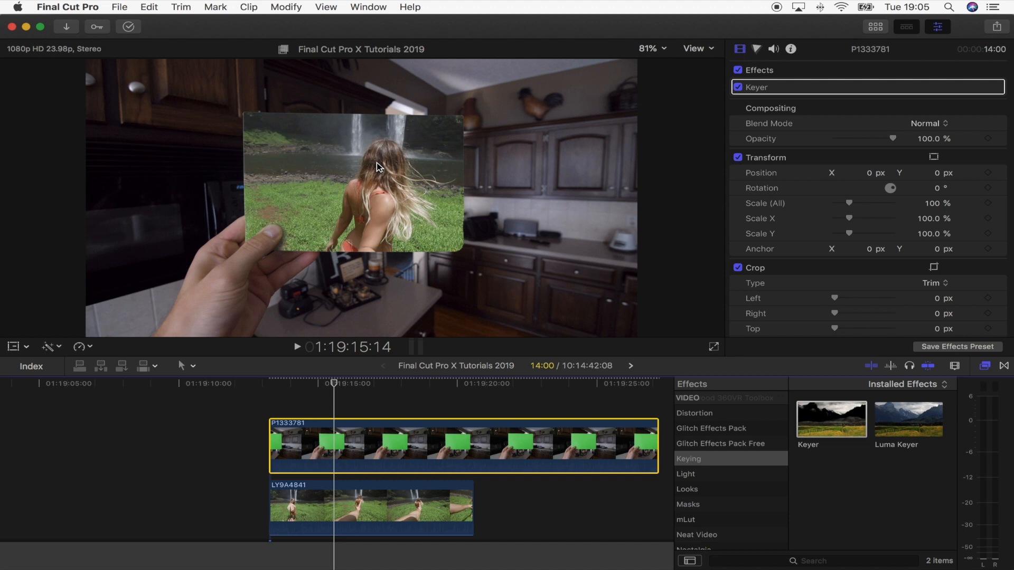
{"action": "left_click", "coordinate": [323, 376]}
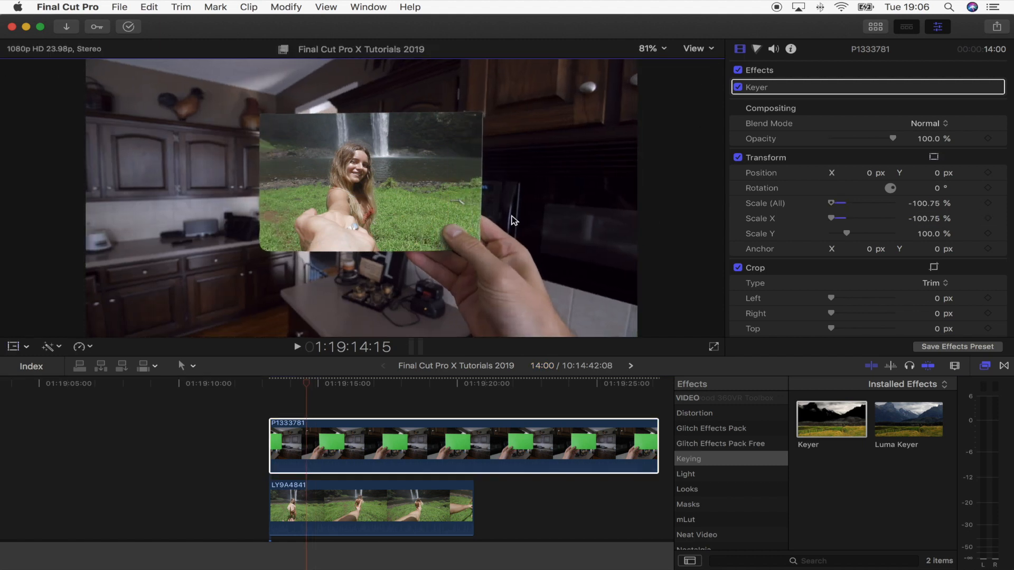
{"action": "left_click", "coordinate": [755, 87]}
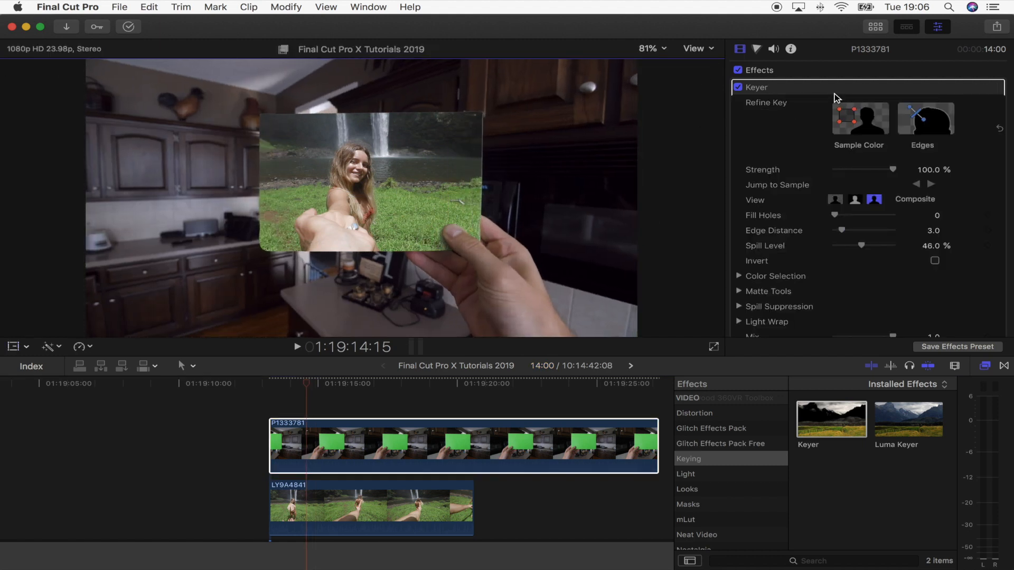
{"action": "scroll", "scroll_direction": "down", "scroll_amount": 3}
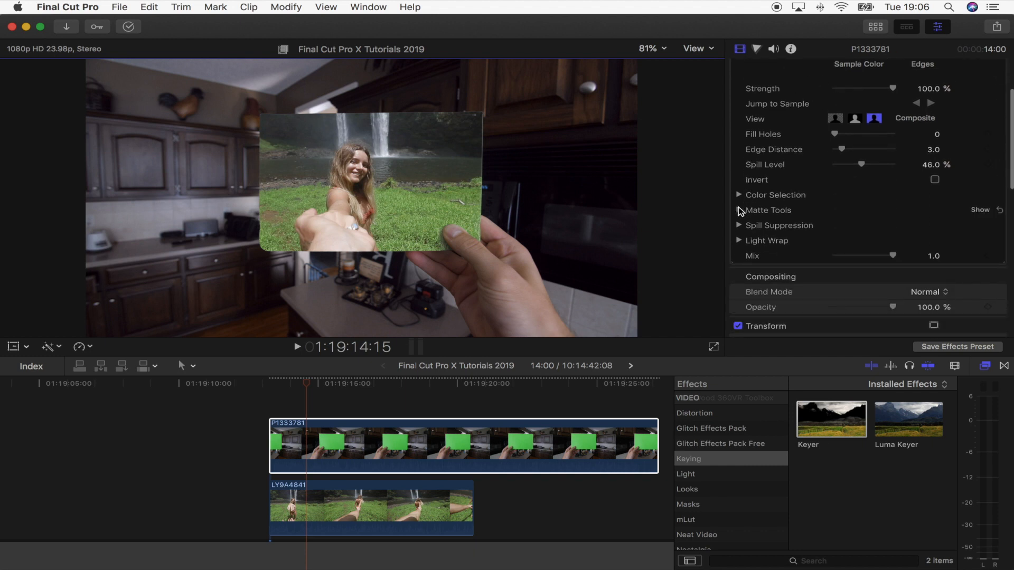
{"action": "left_click", "coordinate": [738, 210]}
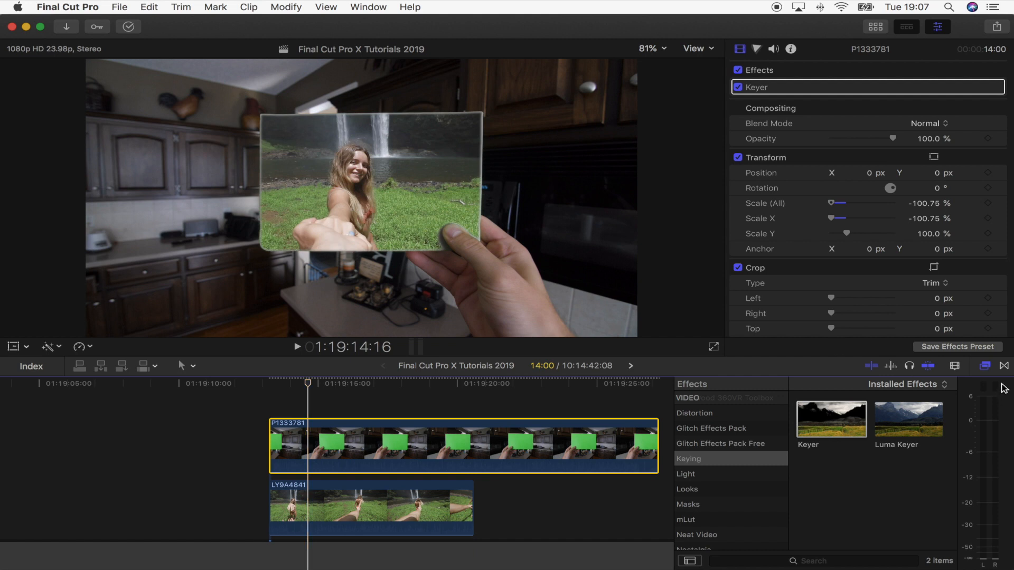
Step: Apply a Draw Mask effect to the keyed card clip
{"action": "scroll", "scroll_direction": "down", "scroll_amount": 3}
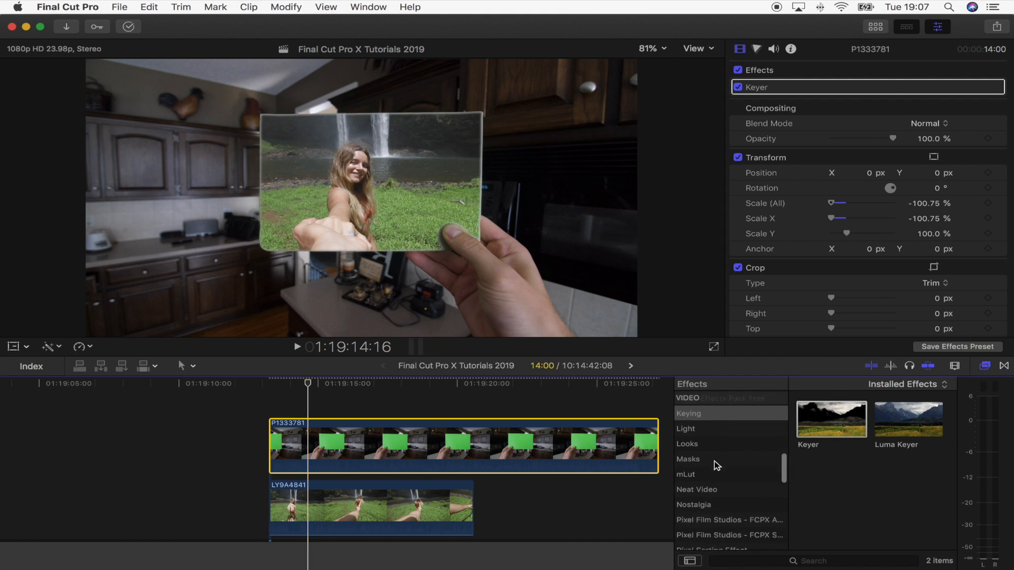
{"action": "left_click", "coordinate": [688, 459]}
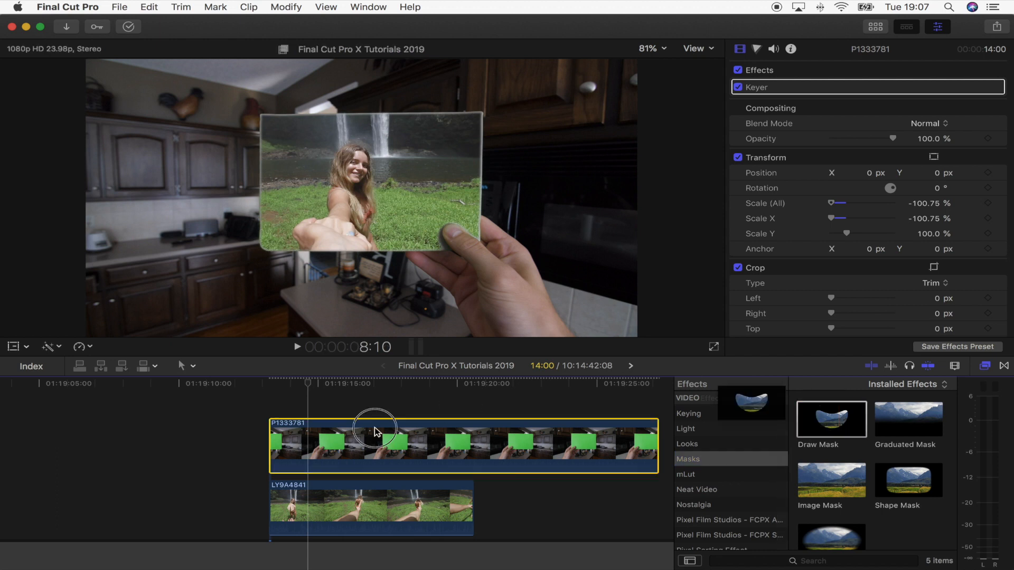
{"action": "double_click", "coordinate": [830, 419]}
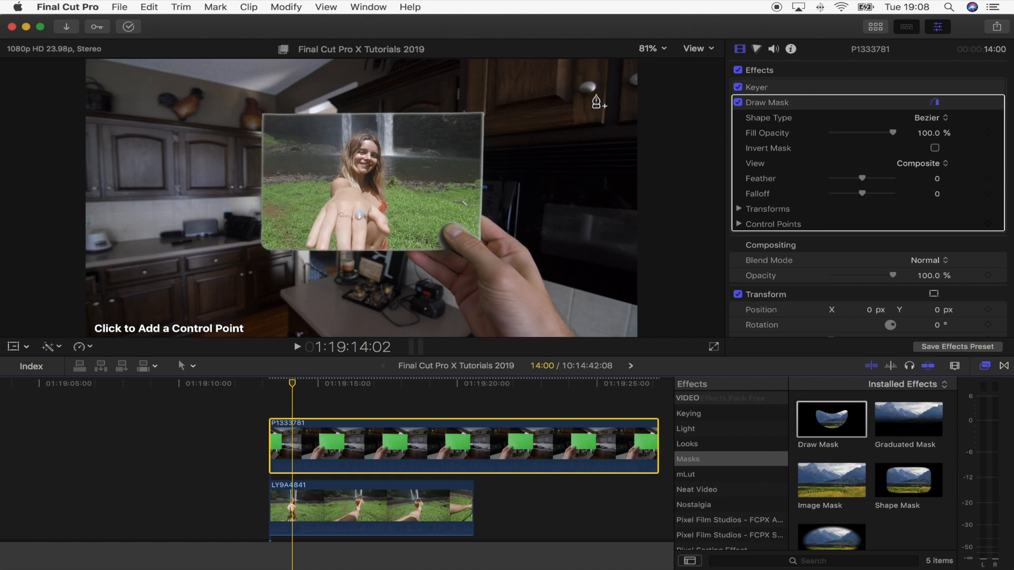
Step: Zoom the viewer to 200% and trace curved mask points around the reaching hand
{"action": "left_click", "coordinate": [652, 48]}
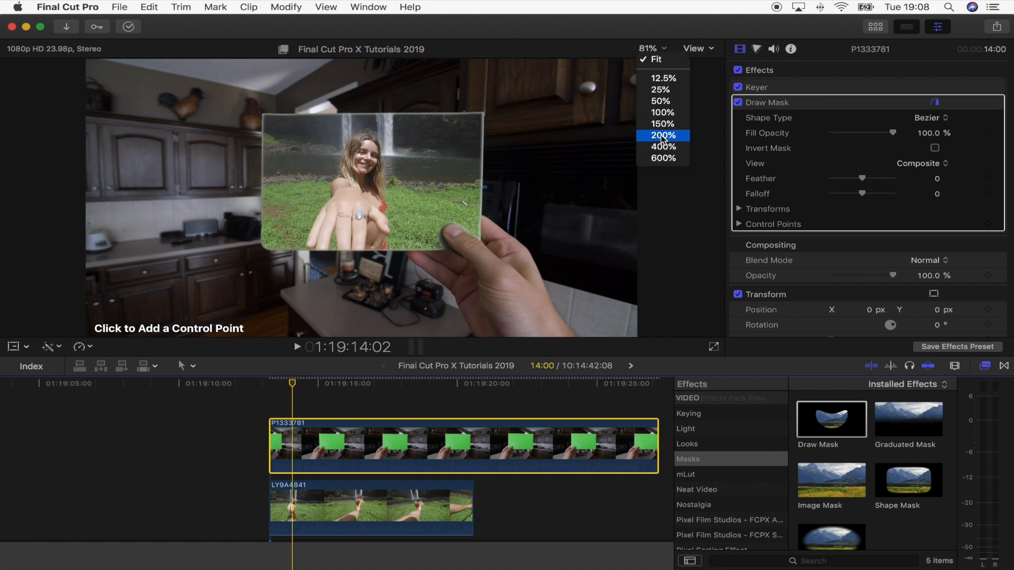
{"action": "left_click", "coordinate": [663, 135]}
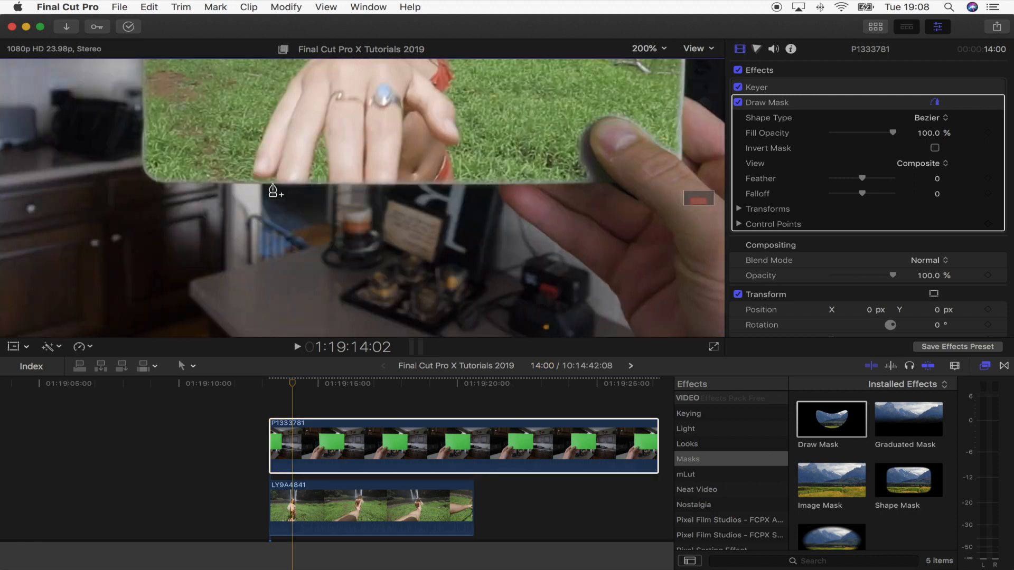
{"action": "left_click", "coordinate": [298, 443]}
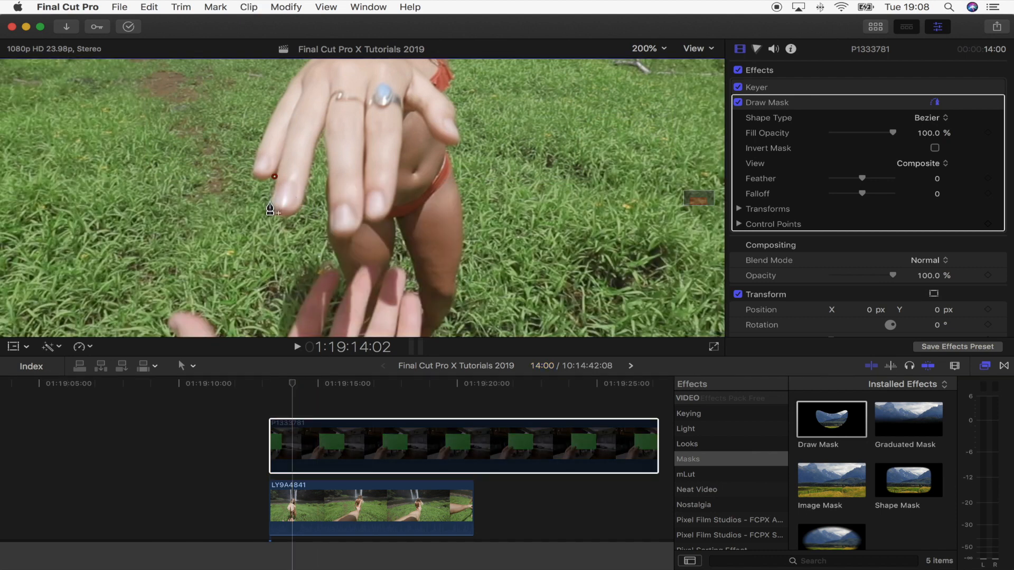
{"action": "left_click", "coordinate": [289, 218]}
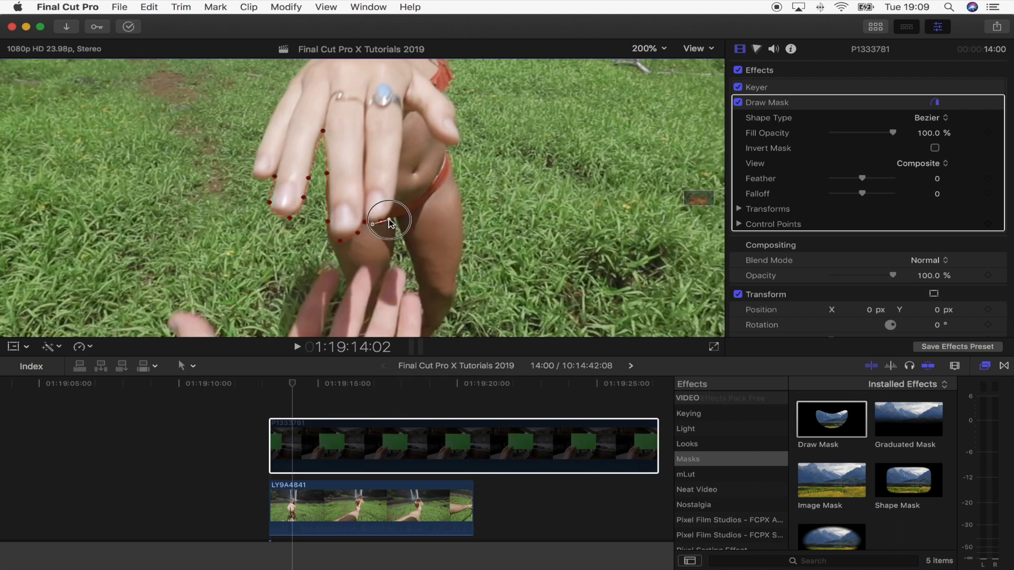
{"action": "left_click_drag", "start_coordinate": [388, 223], "coordinate": [398, 214]}
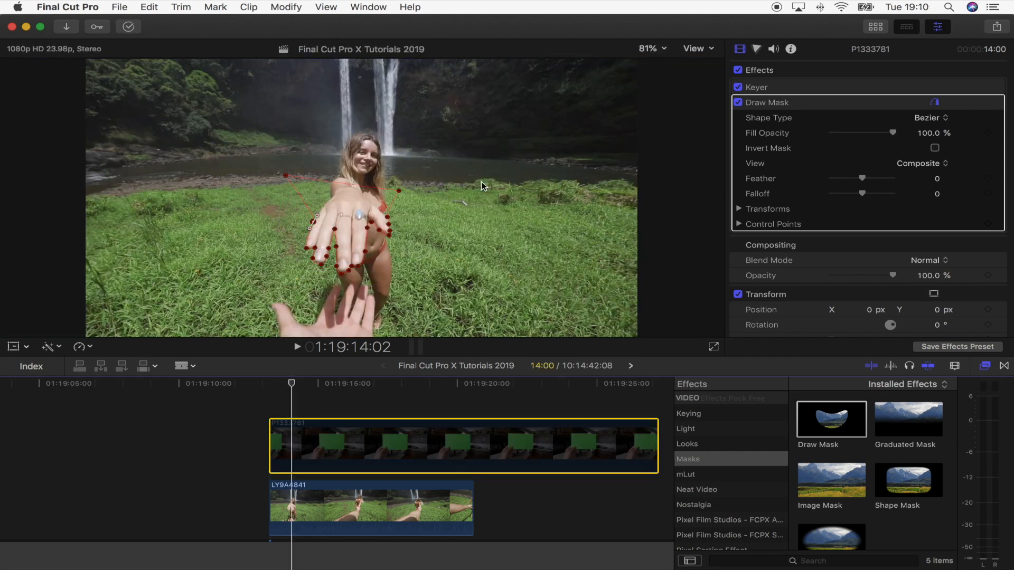
{"action": "mouse_move", "coordinate": [313, 225]}
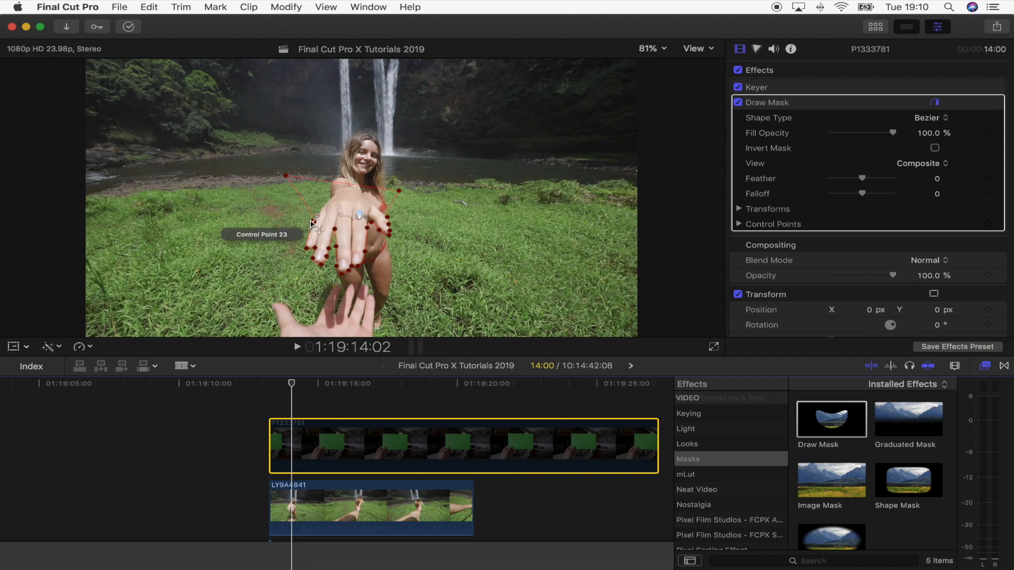
{"action": "mouse_move", "coordinate": [750, 123]}
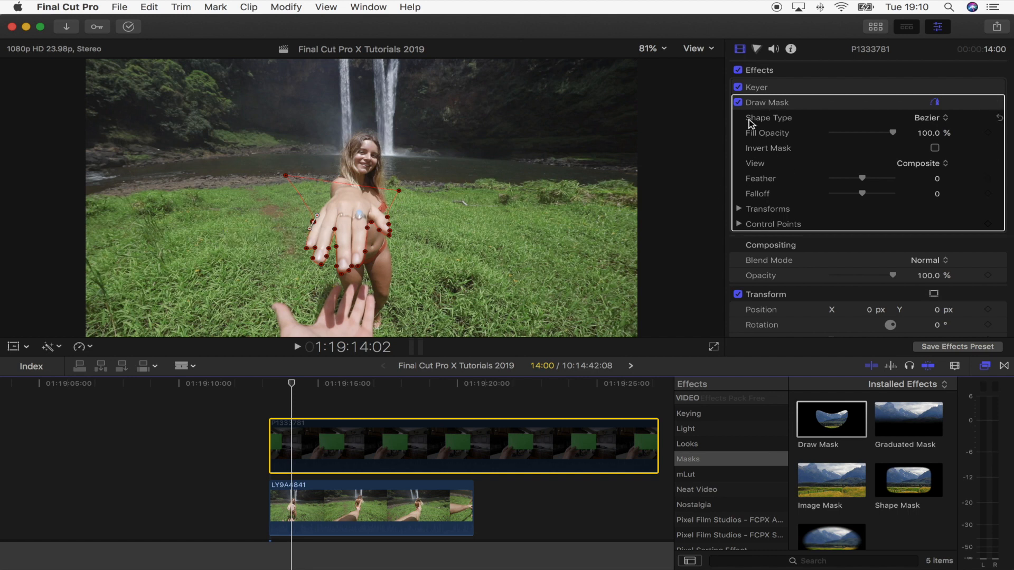
Step: Expand the Draw Mask Transforms and add a Position keyframe
{"action": "left_click", "coordinate": [740, 209]}
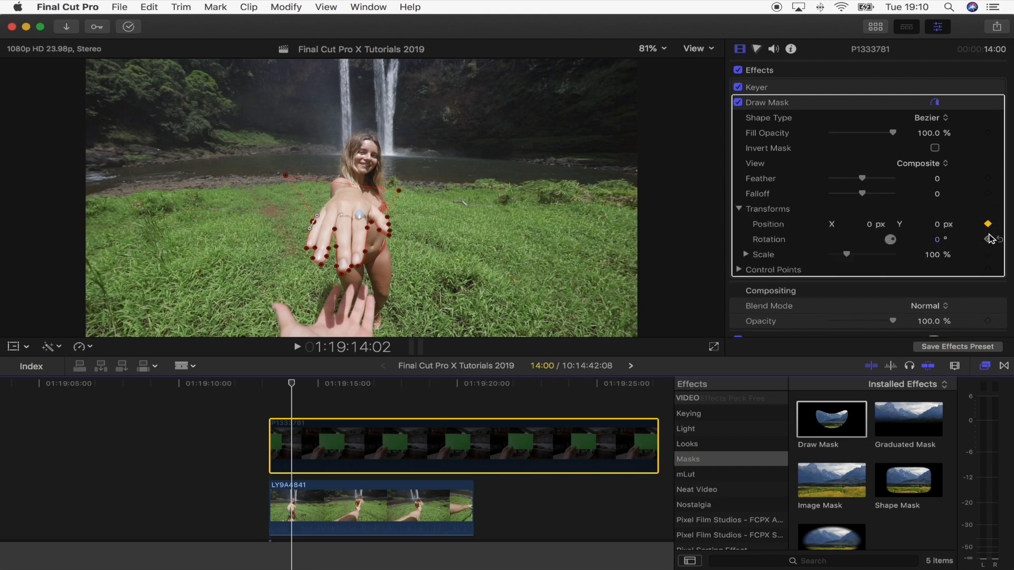
{"action": "left_click", "coordinate": [988, 239]}
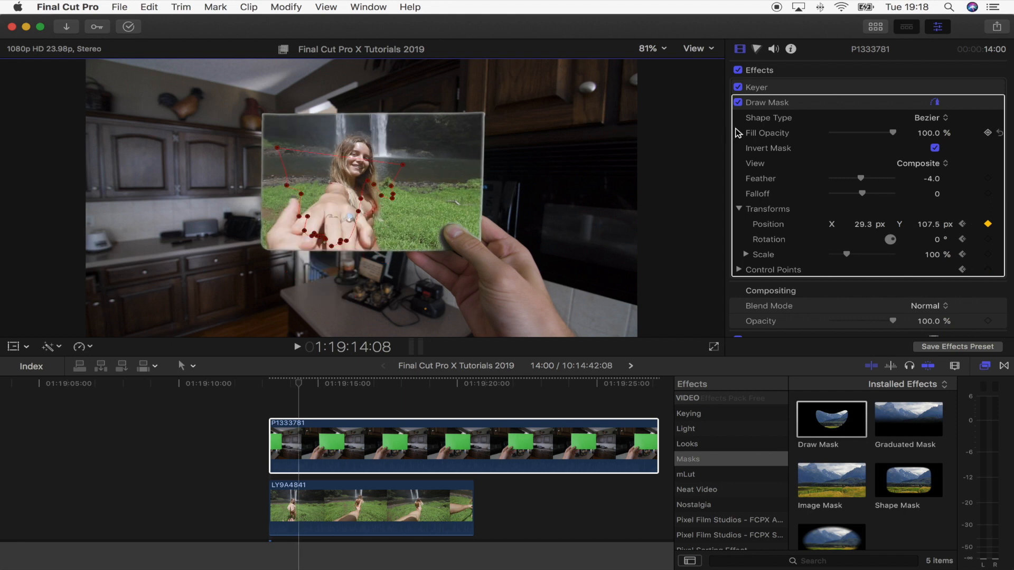
{"action": "mouse_move", "coordinate": [926, 152]}
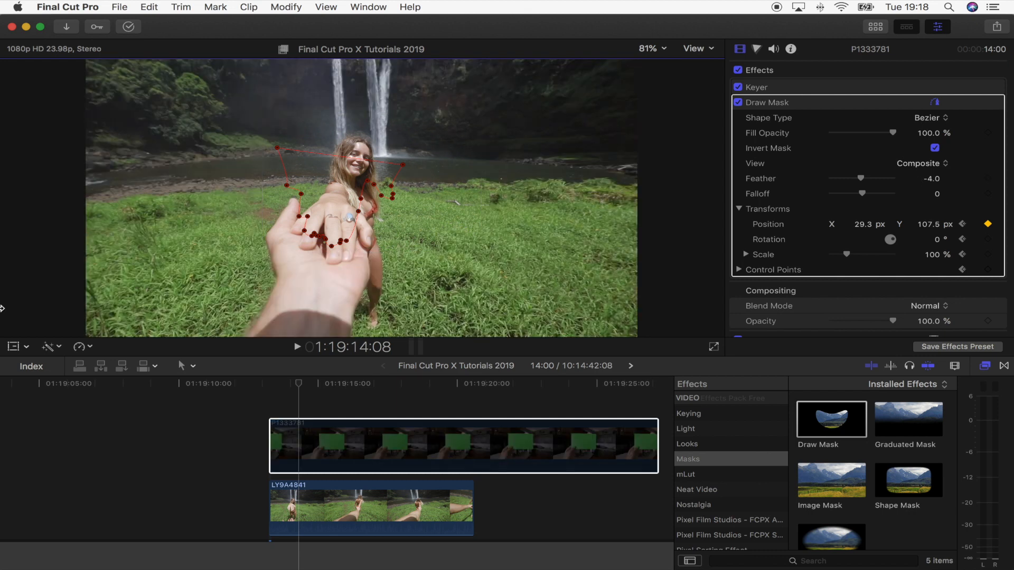
{"action": "mouse_move", "coordinate": [367, 288]}
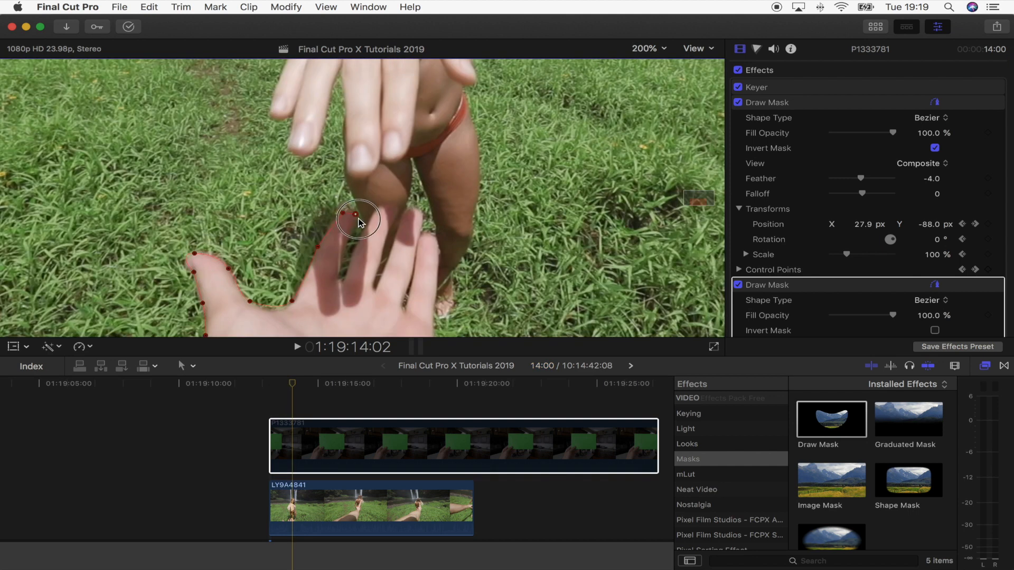
Step: Place and adjust mask points tracing the viewer's foreground hand
{"action": "left_click", "coordinate": [646, 48]}
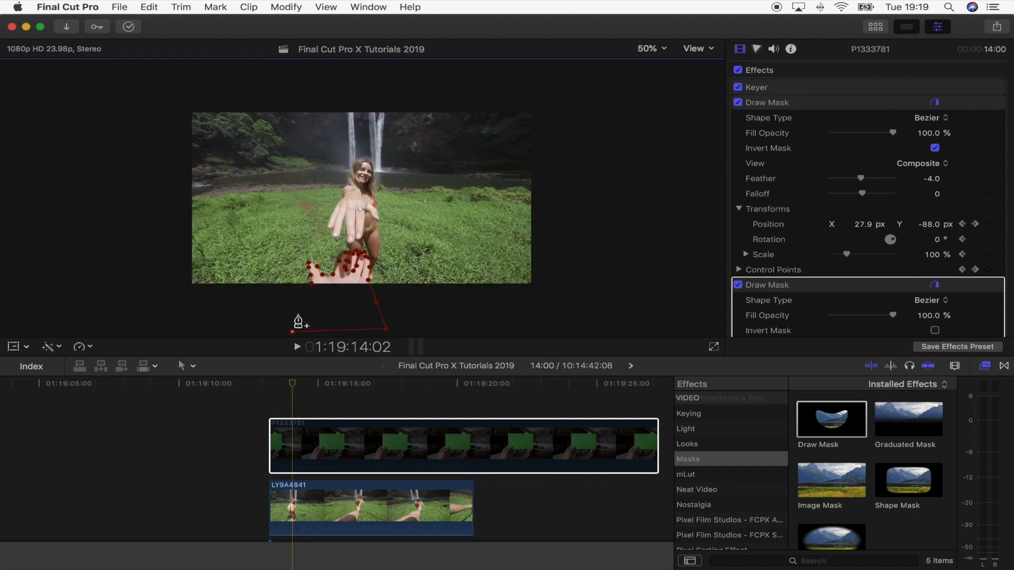
{"action": "scroll", "scroll_direction": "down", "scroll_amount": 3}
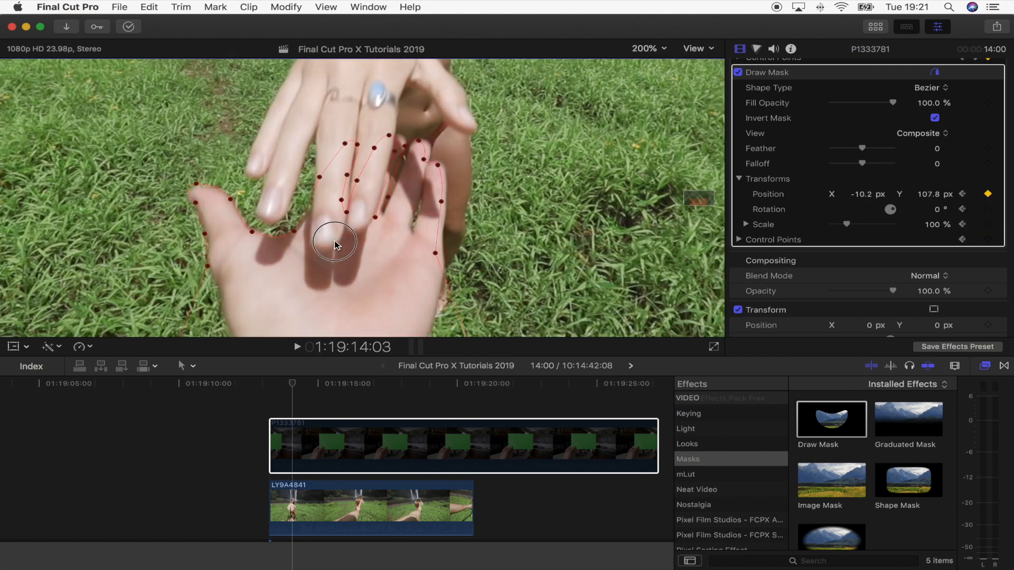
{"action": "left_click", "coordinate": [646, 49]}
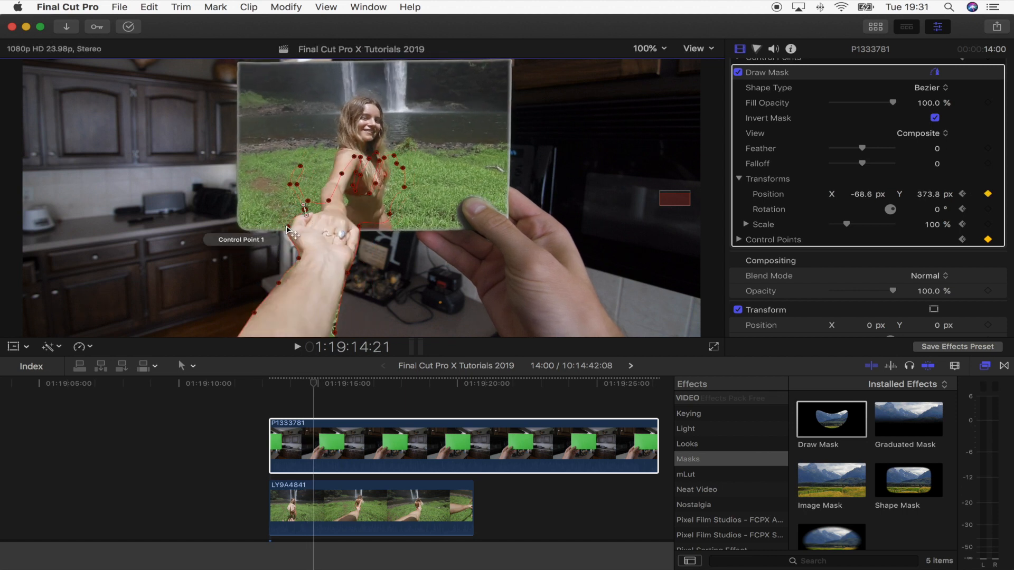
{"action": "left_click", "coordinate": [649, 48]}
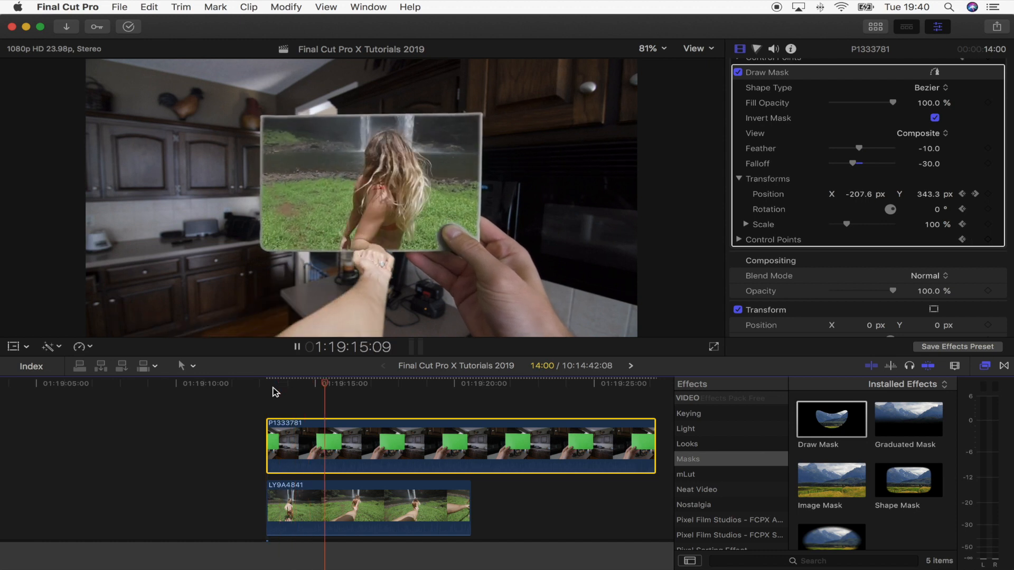
Step: Select the keyed card clip in the timeline
{"action": "left_click", "coordinate": [306, 383]}
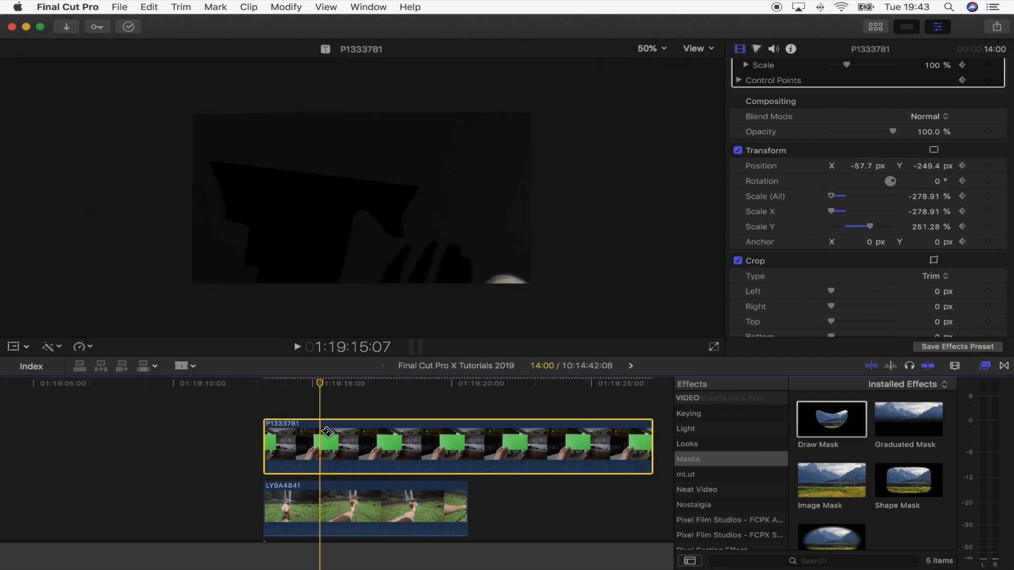
Step: Blade the card clip at the playhead, remove the later part, and reselect it
{"action": "left_click", "coordinate": [352, 433]}
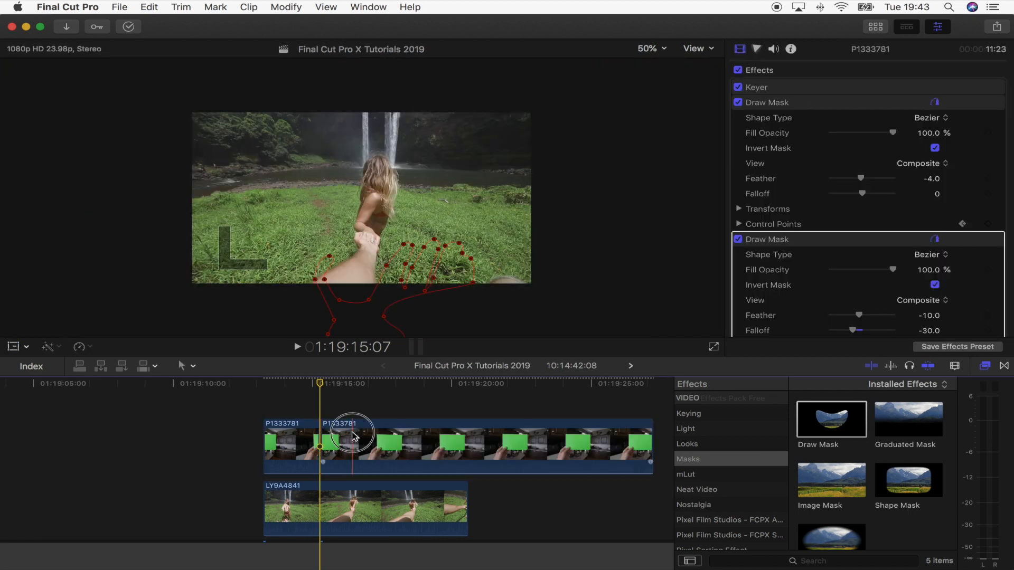
{"action": "left_click", "coordinate": [366, 507]}
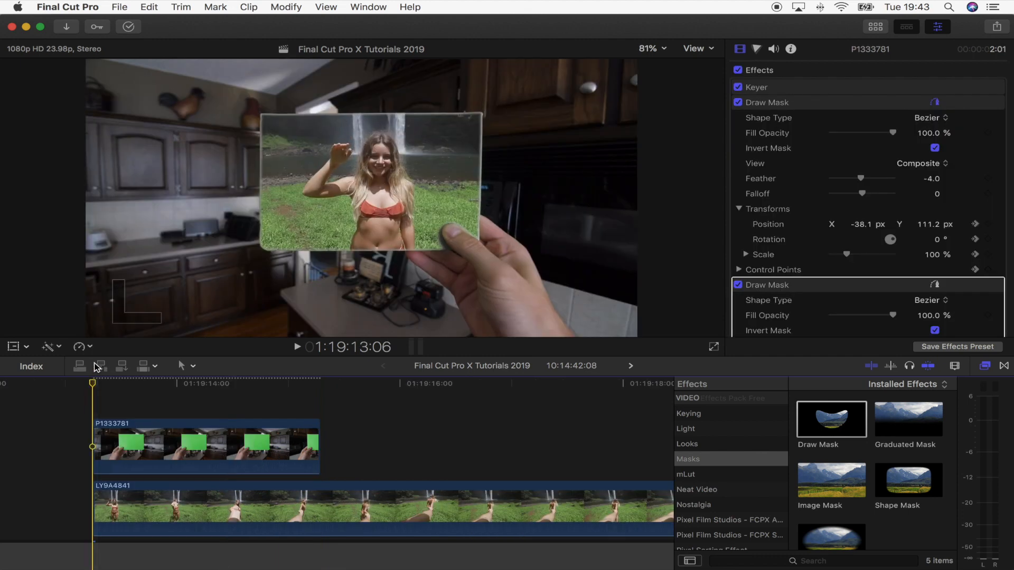
{"action": "left_click", "coordinate": [296, 347]}
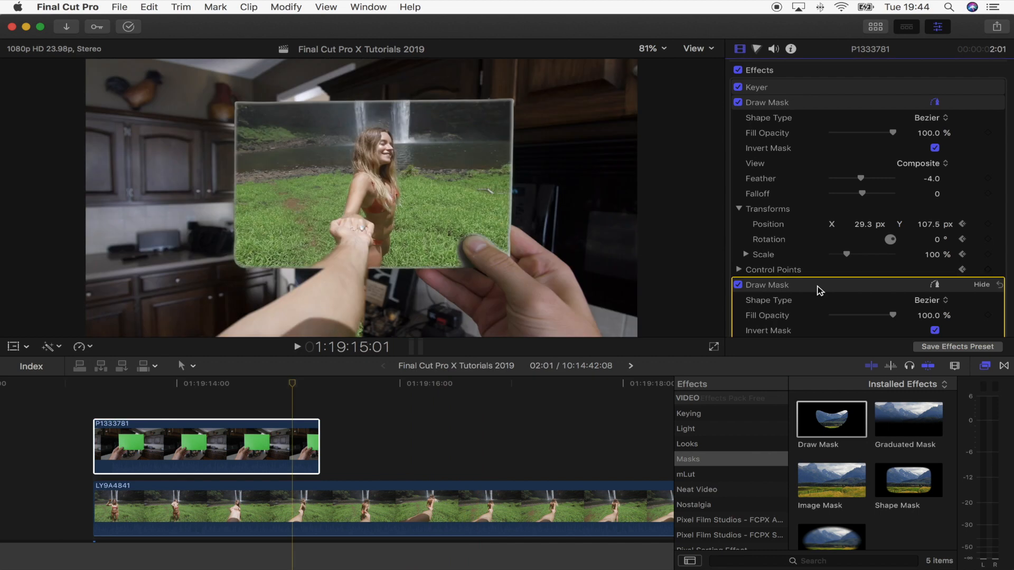
{"action": "mouse_move", "coordinate": [939, 290]}
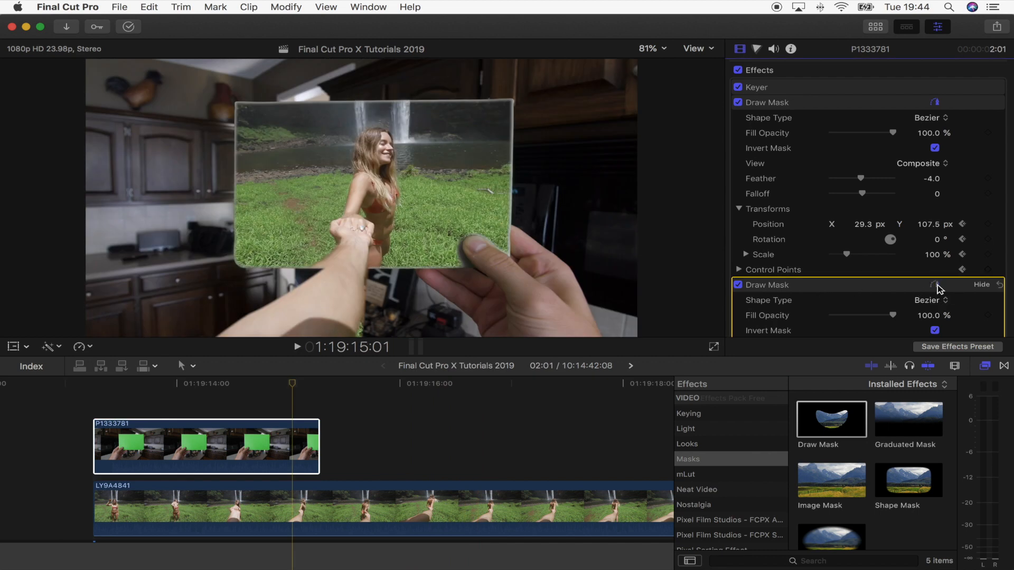
Step: Show the second Draw Mask's outline and set the viewer zoom to 50%
{"action": "left_click", "coordinate": [982, 285]}
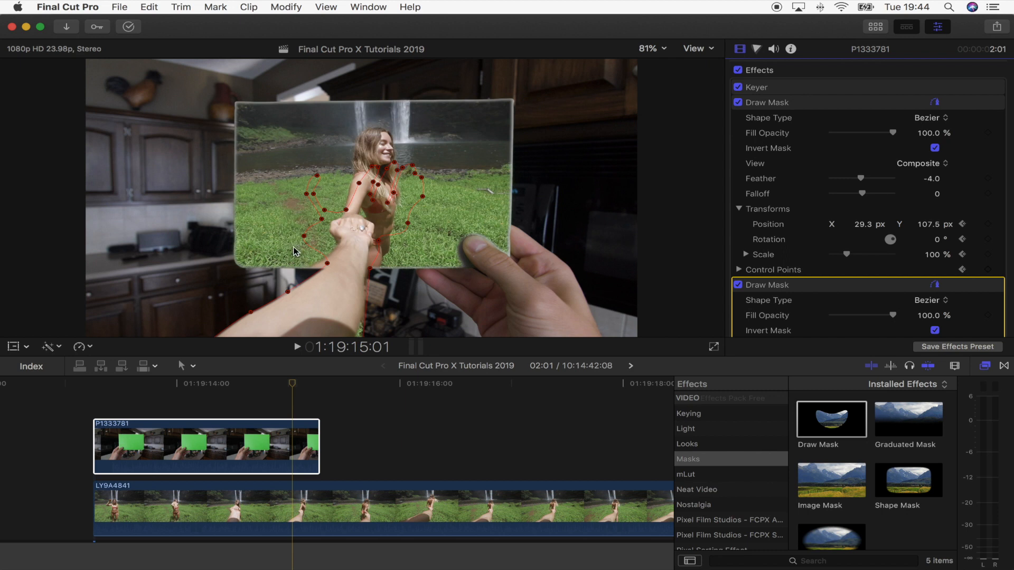
{"action": "mouse_move", "coordinate": [295, 363]}
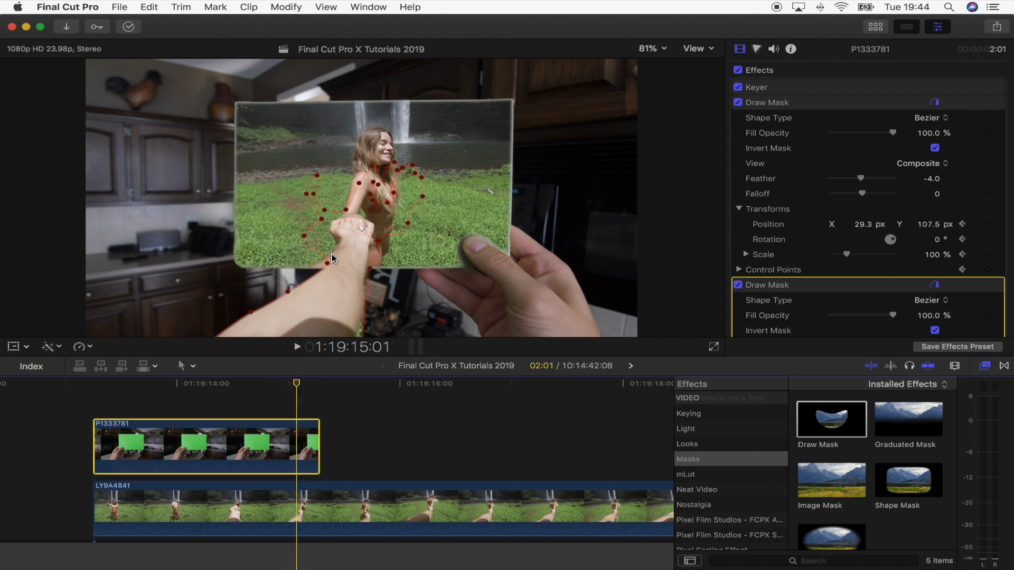
{"action": "left_click", "coordinate": [653, 48]}
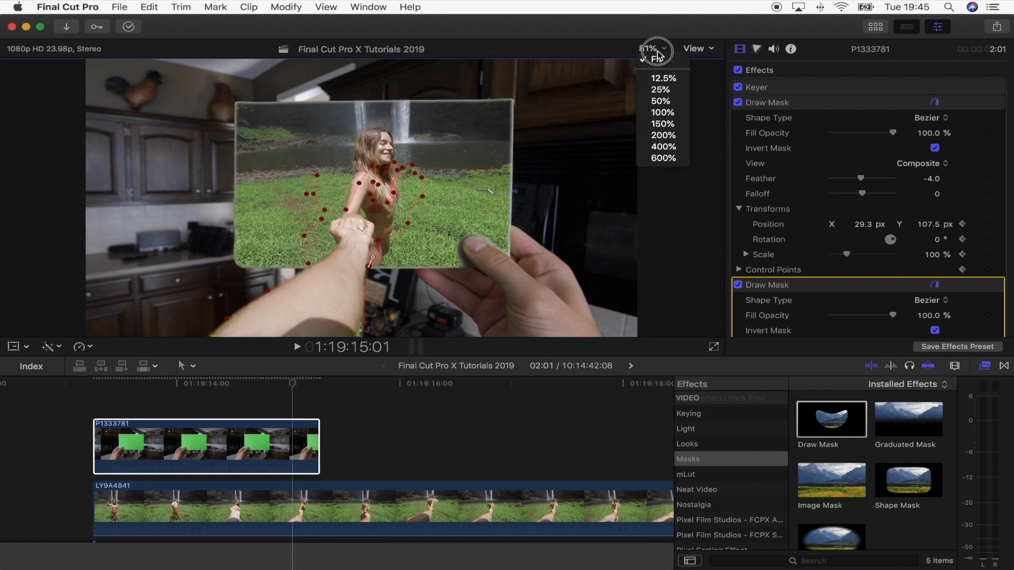
{"action": "left_click", "coordinate": [660, 102]}
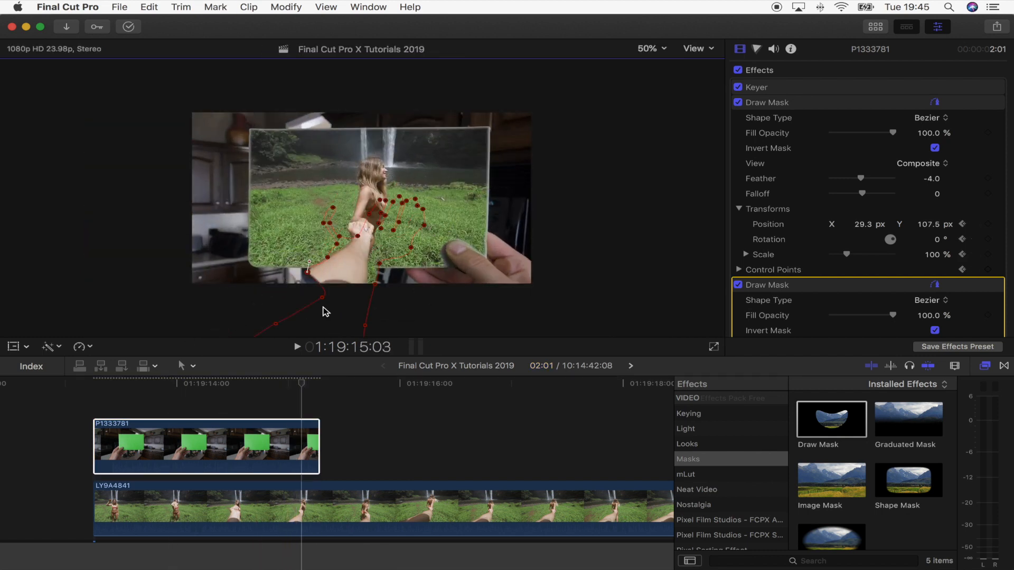